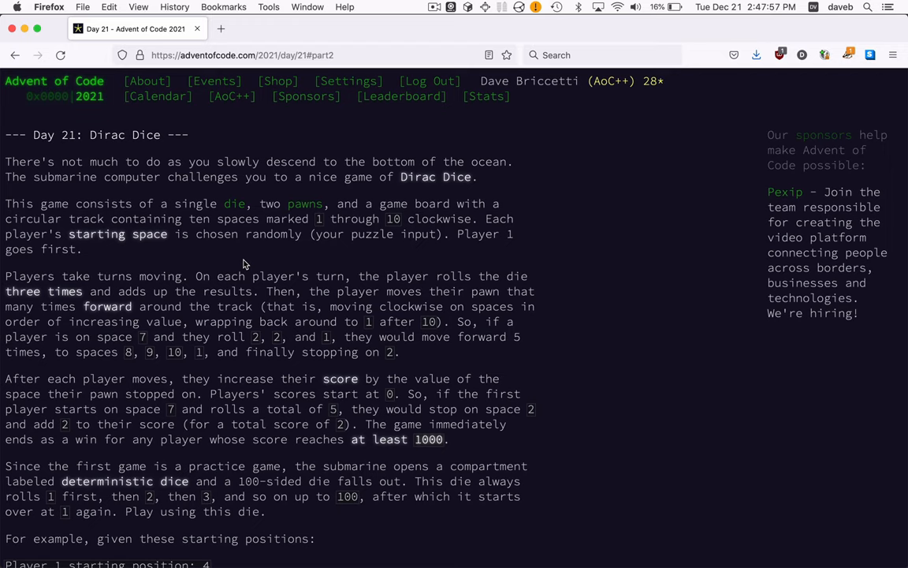
pyautogui.scroll(-3)
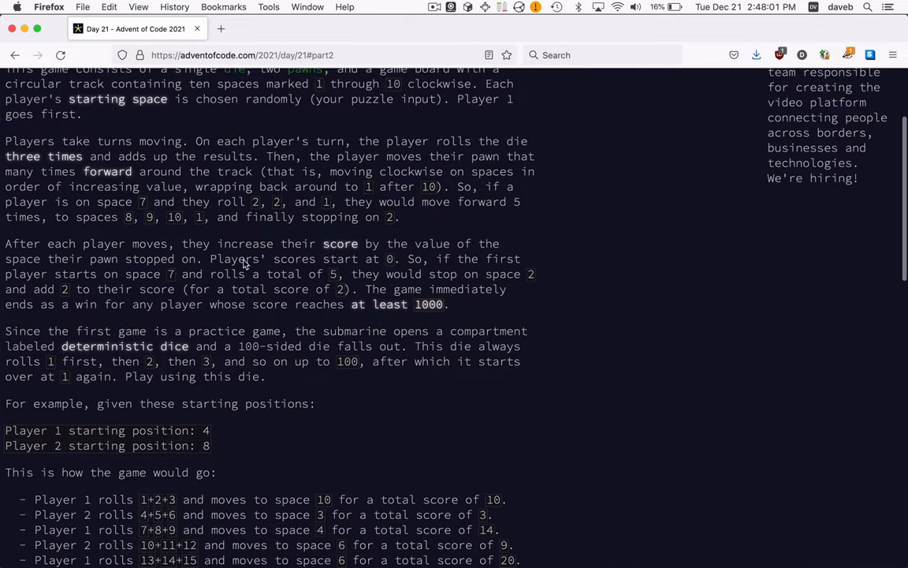
pyautogui.scroll(-3)
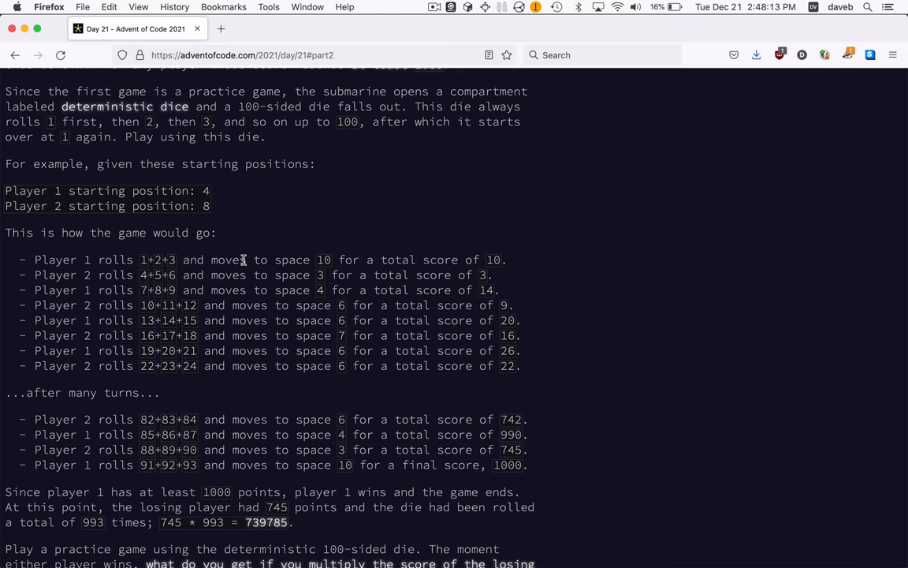
pyautogui.scroll(-3)
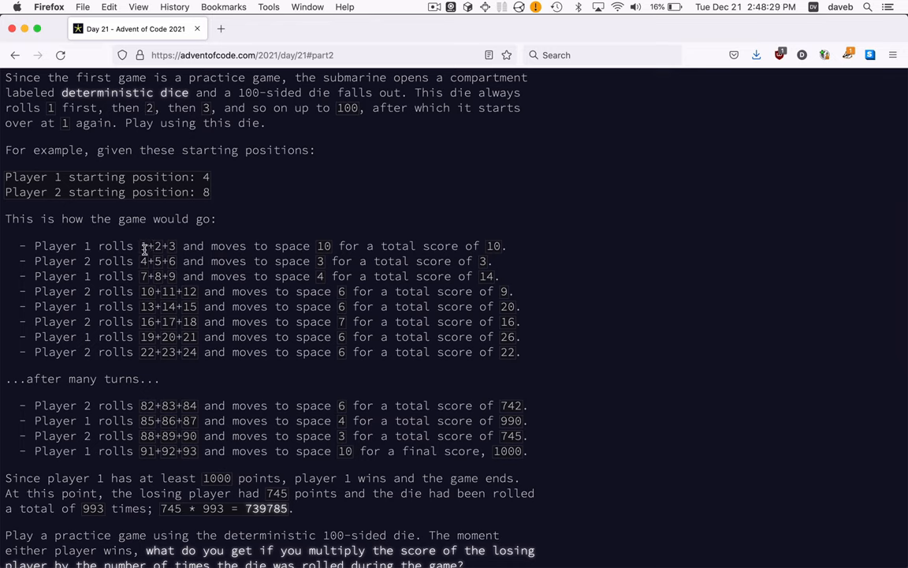
pyautogui.moveTo(262, 260)
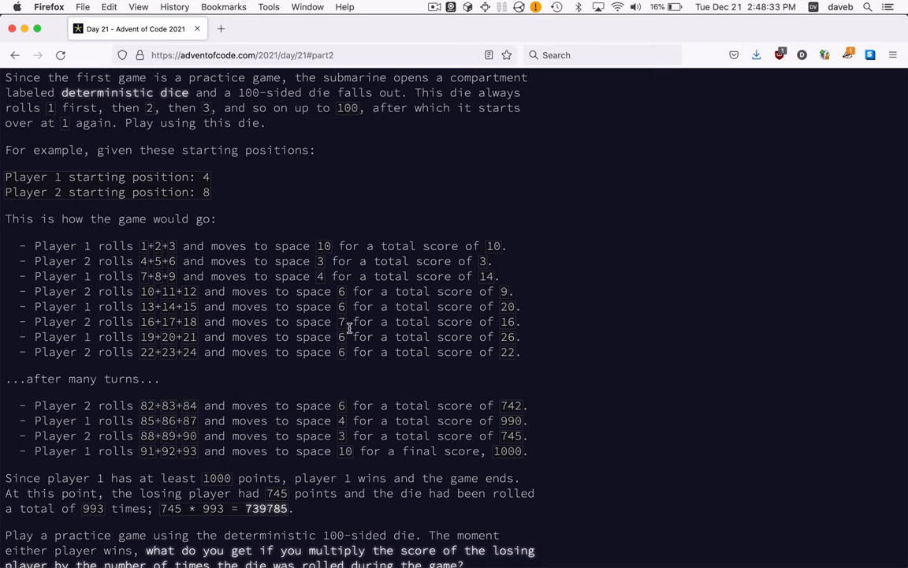
pyautogui.moveTo(413, 321)
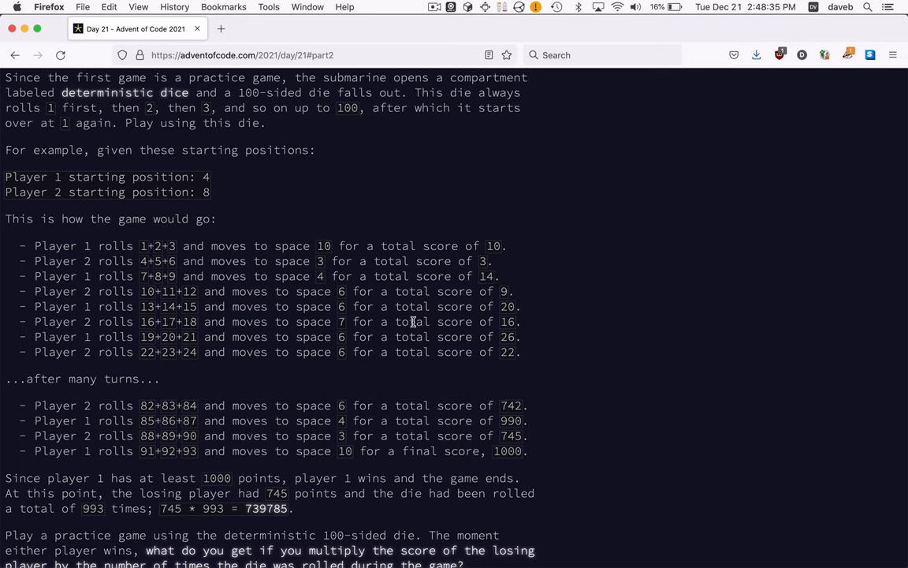
pyautogui.moveTo(328, 379)
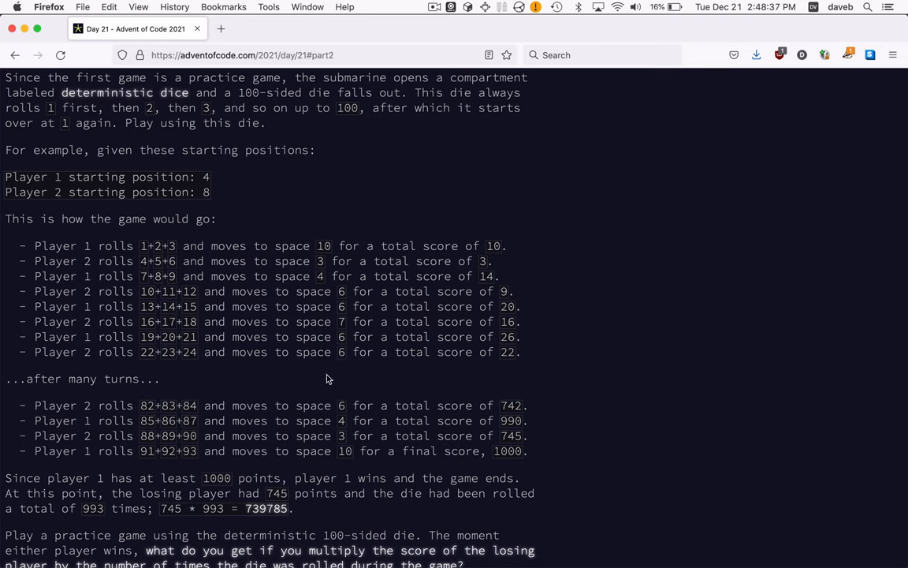
pyautogui.moveTo(334, 271)
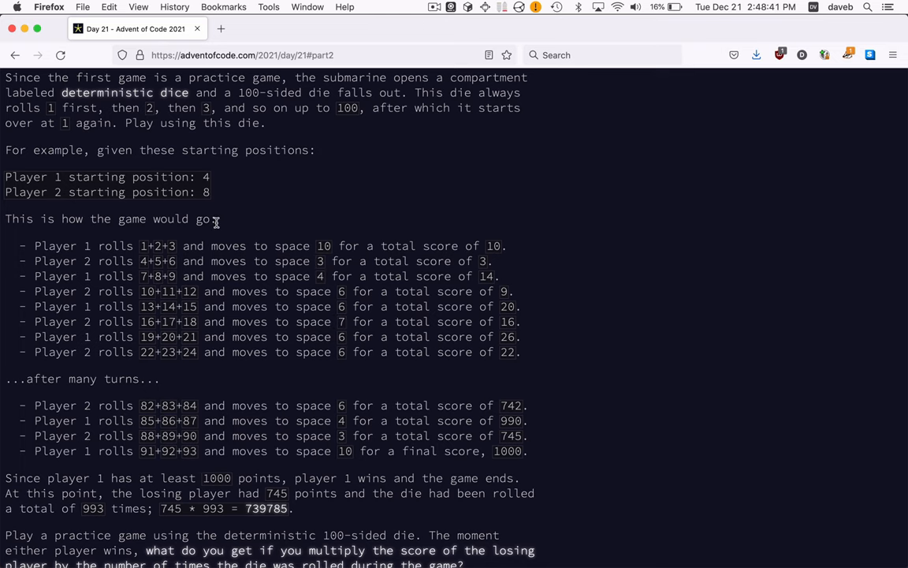
pyautogui.scroll(3)
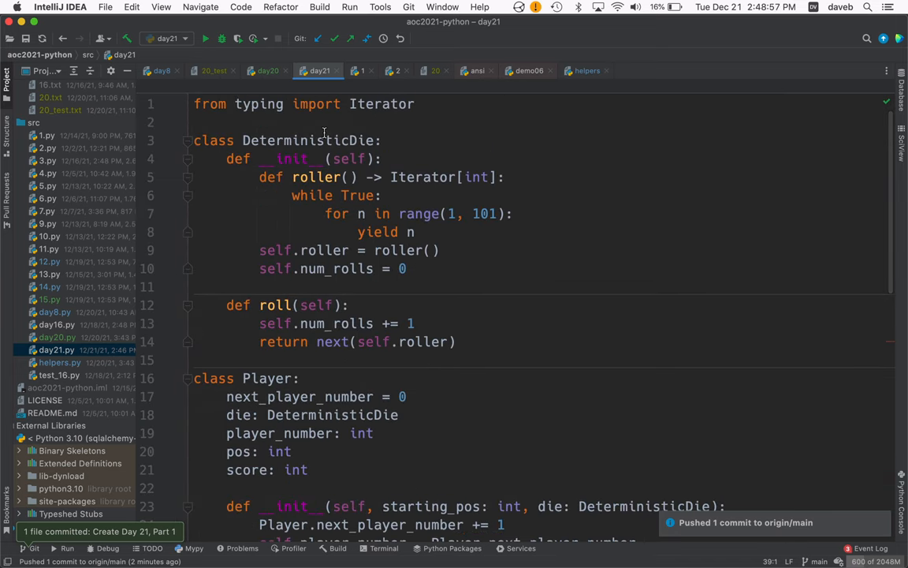
pyautogui.moveTo(377, 183)
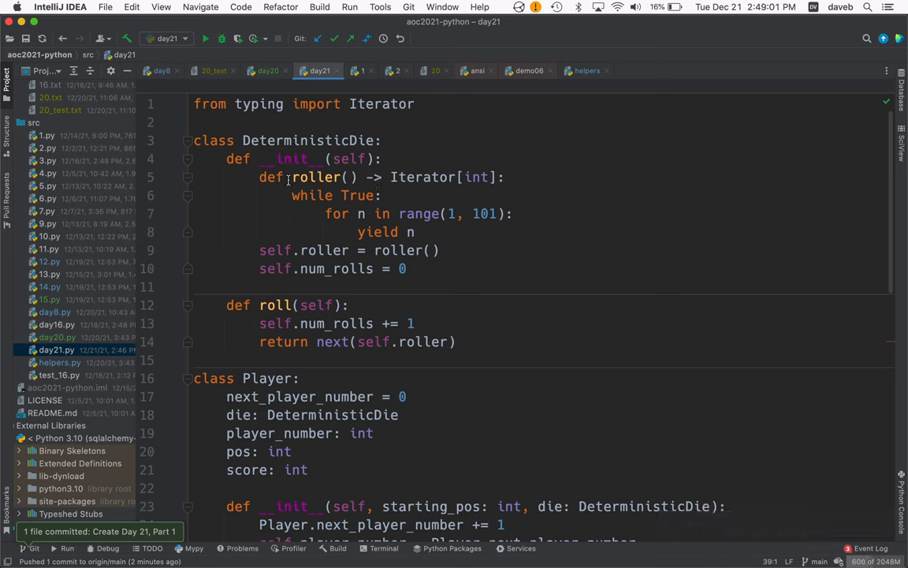
pyautogui.moveTo(291, 158)
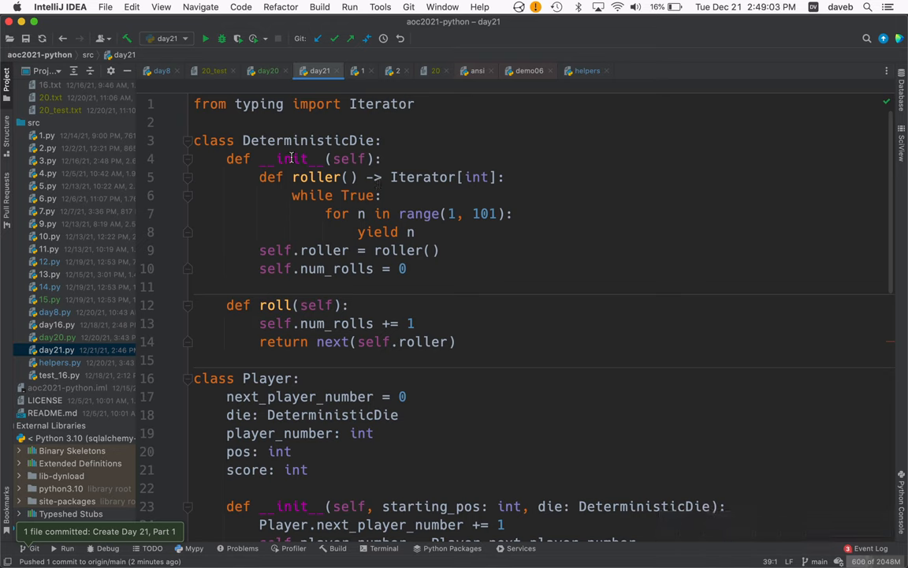
pyautogui.moveTo(625, 205)
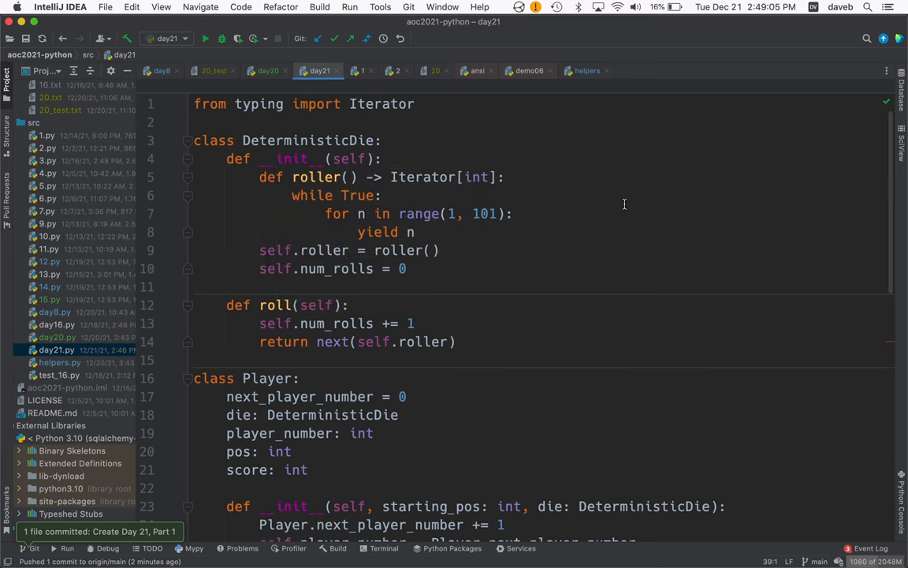
pyautogui.moveTo(514, 189)
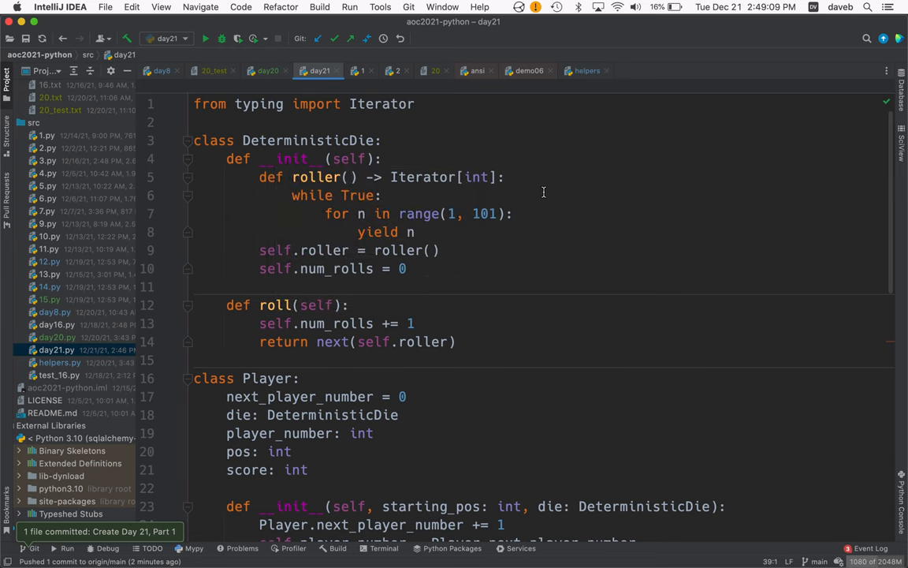
pyautogui.moveTo(505, 223)
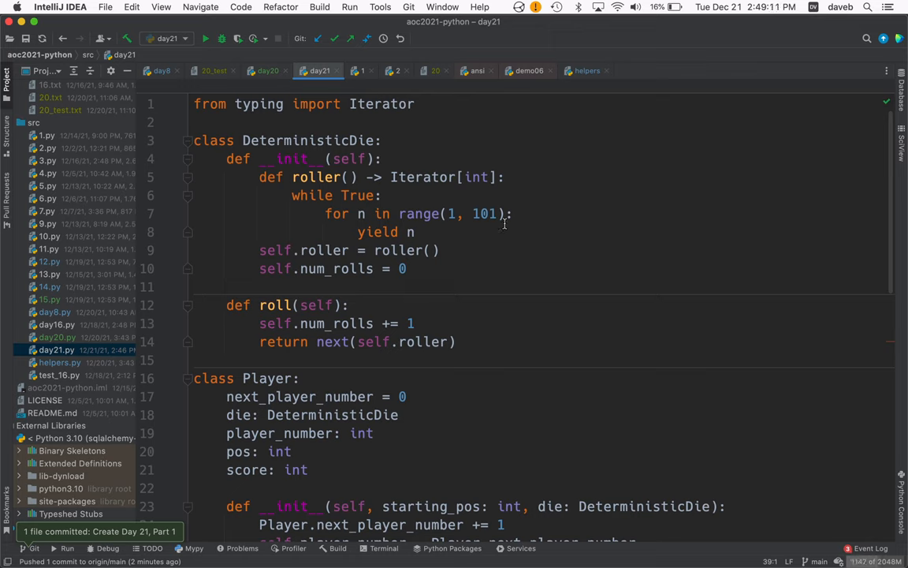
pyautogui.moveTo(382, 202)
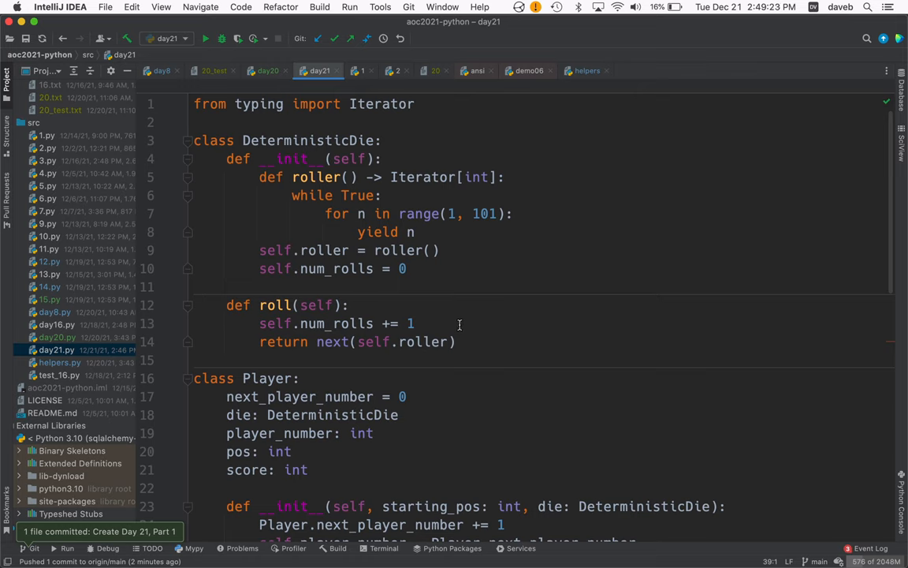
pyautogui.moveTo(501, 306)
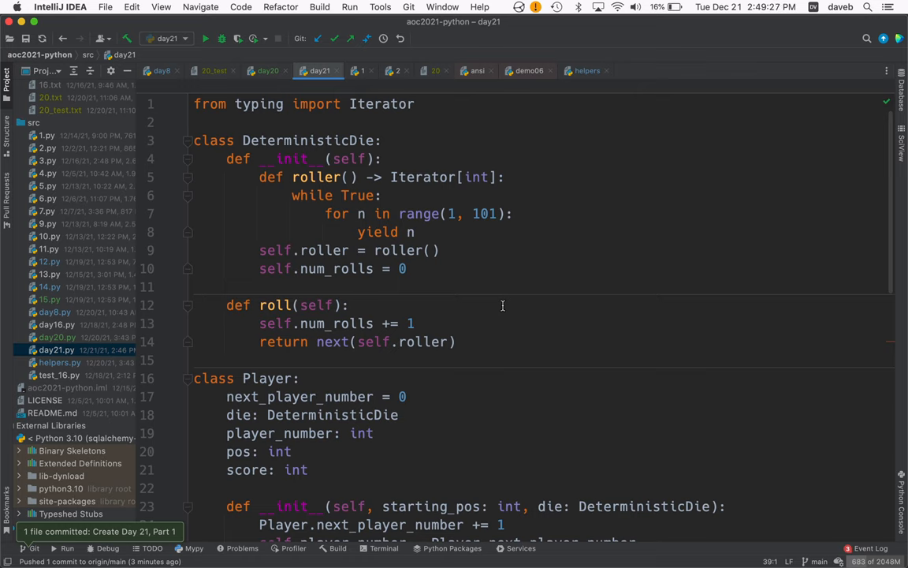
pyautogui.moveTo(461, 311)
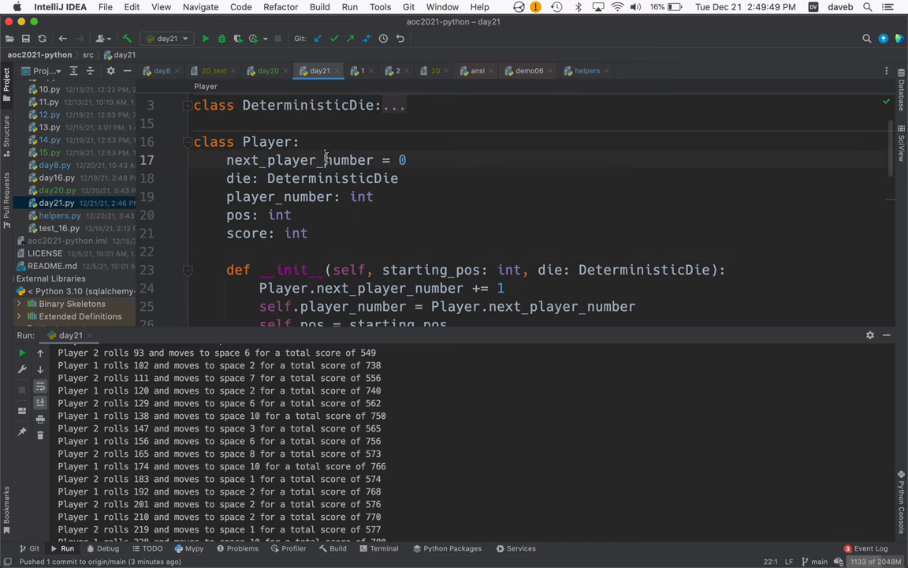
pyautogui.moveTo(325, 161)
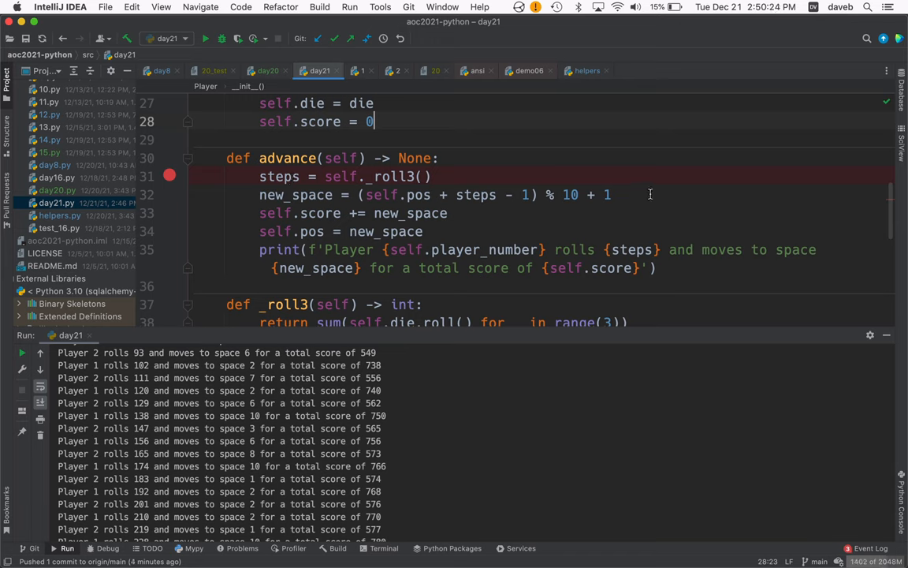
pyautogui.moveTo(549, 196)
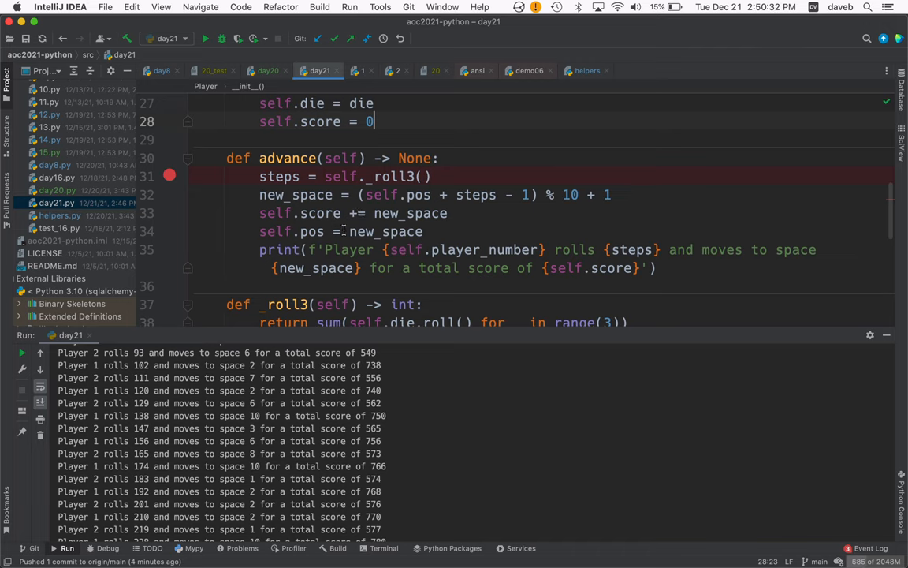
pyautogui.scroll(-3)
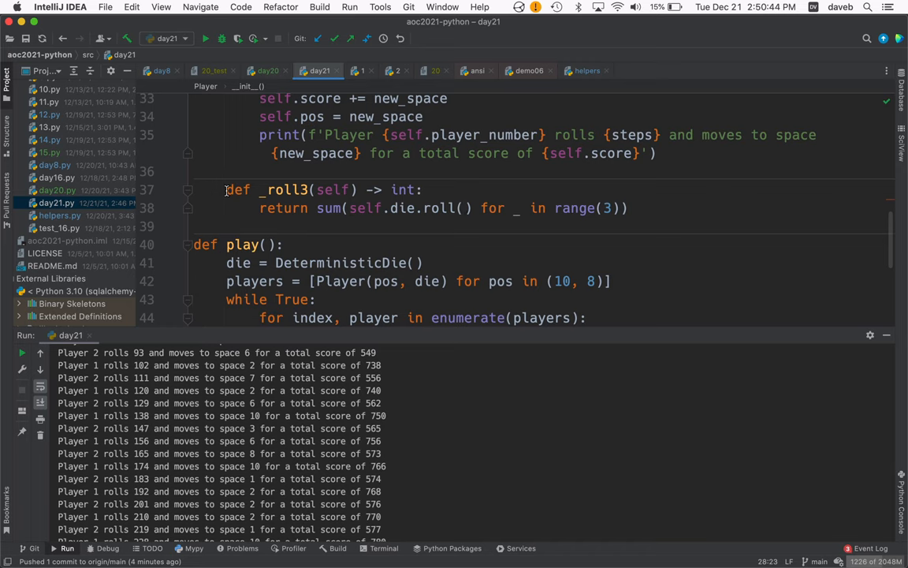
pyautogui.scroll(-3)
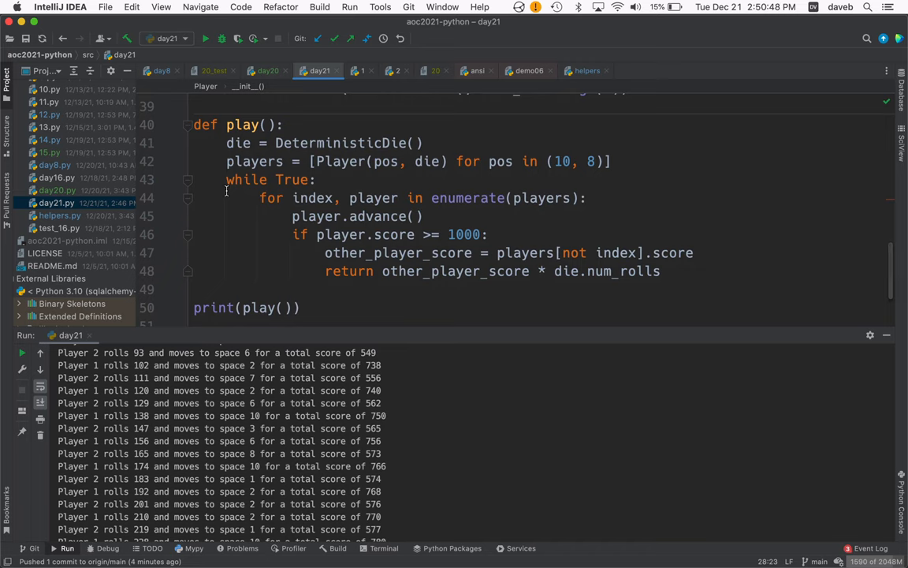
pyautogui.moveTo(323, 142)
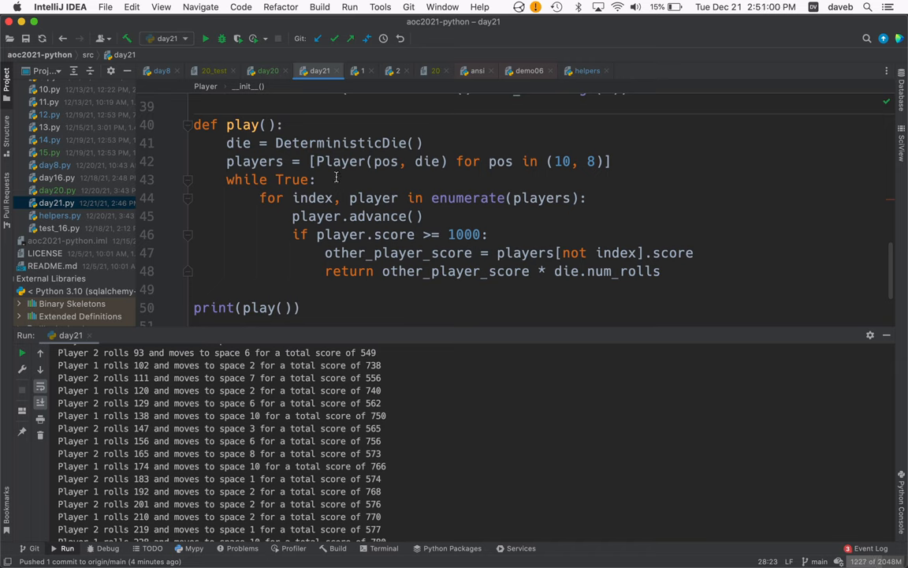
pyautogui.moveTo(249, 180)
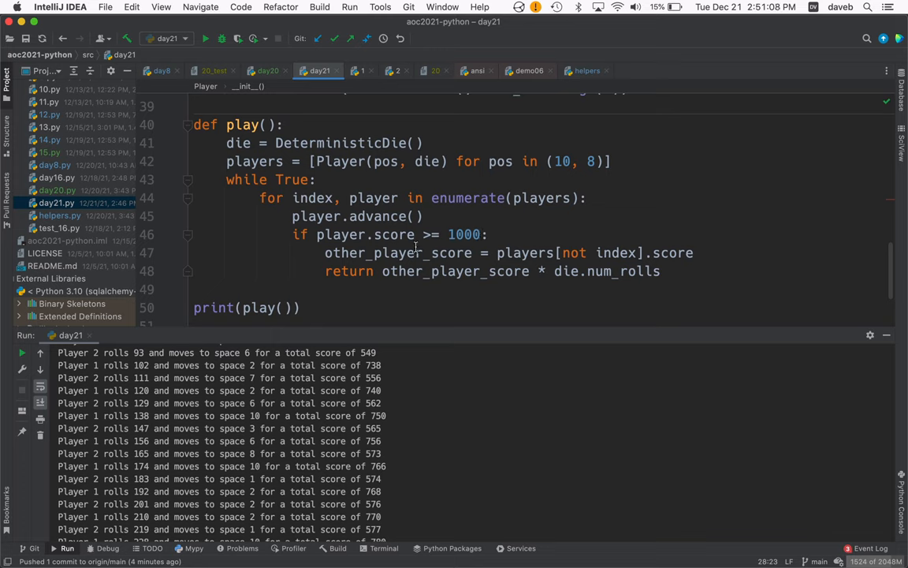
pyautogui.moveTo(402, 253)
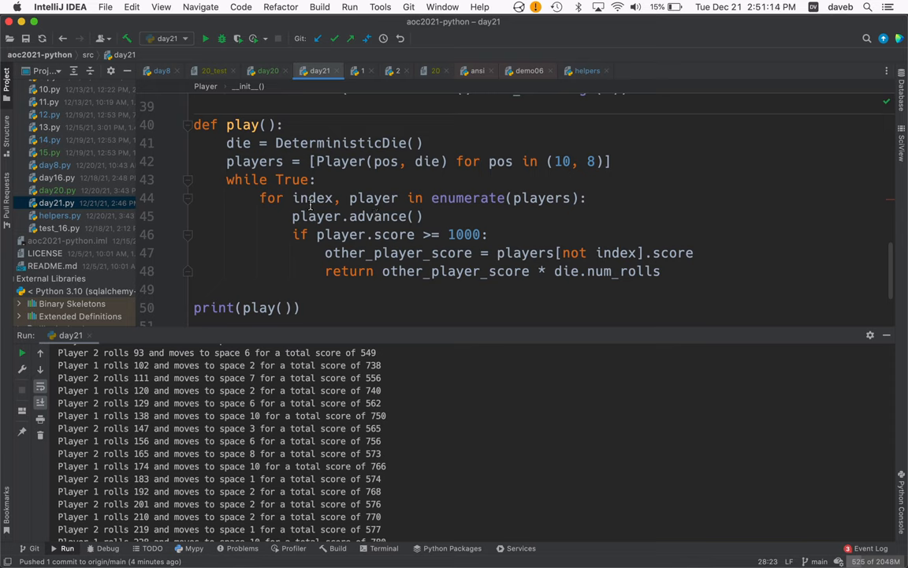
pyautogui.moveTo(458, 196)
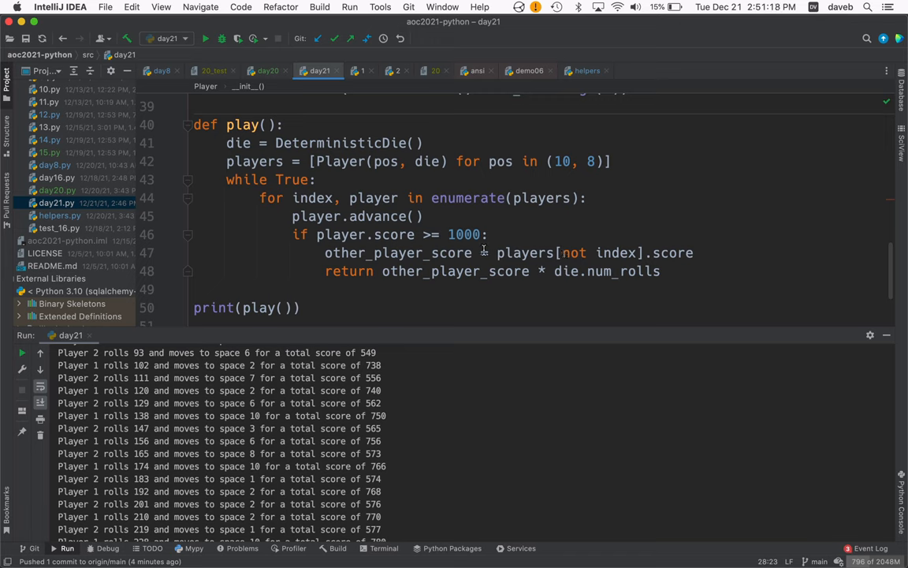
pyautogui.moveTo(339, 218)
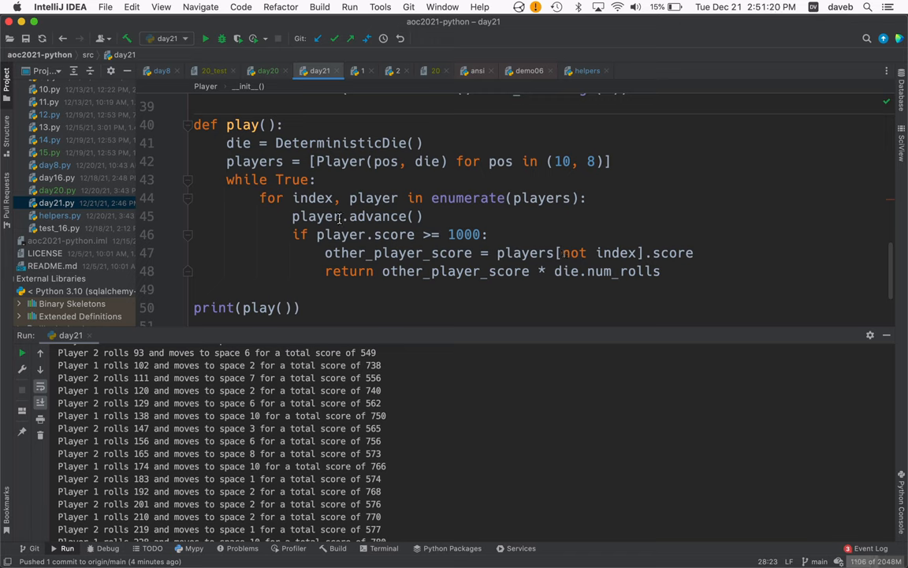
pyautogui.moveTo(365, 239)
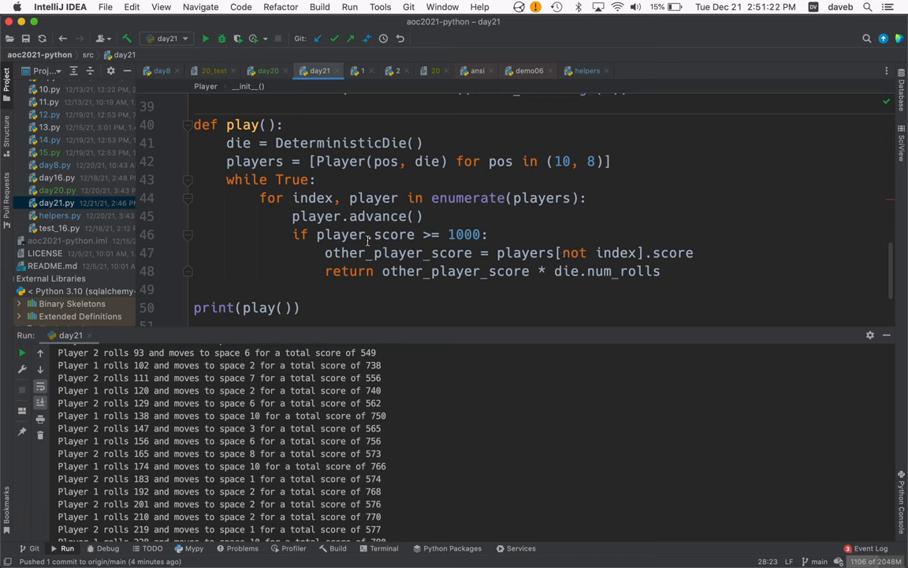
pyautogui.moveTo(386, 252)
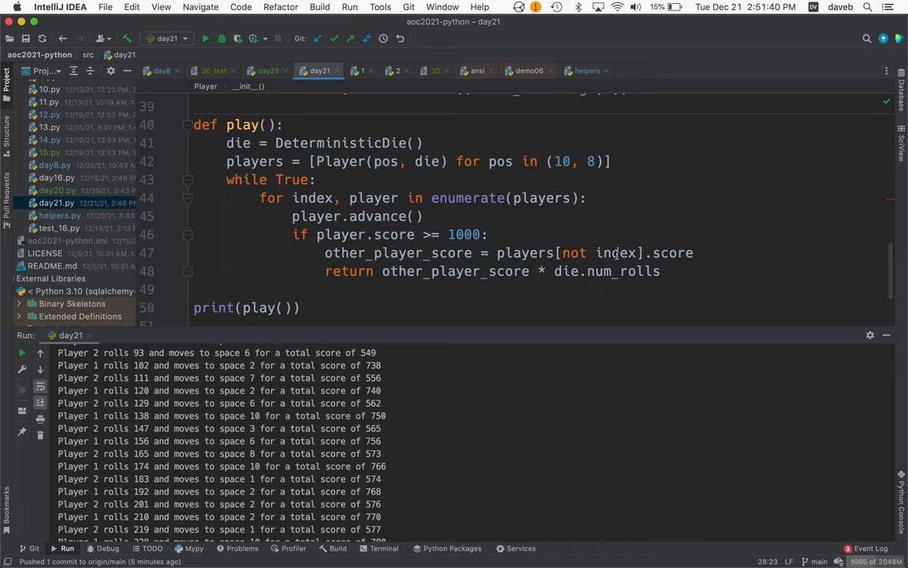
pyautogui.moveTo(618, 253)
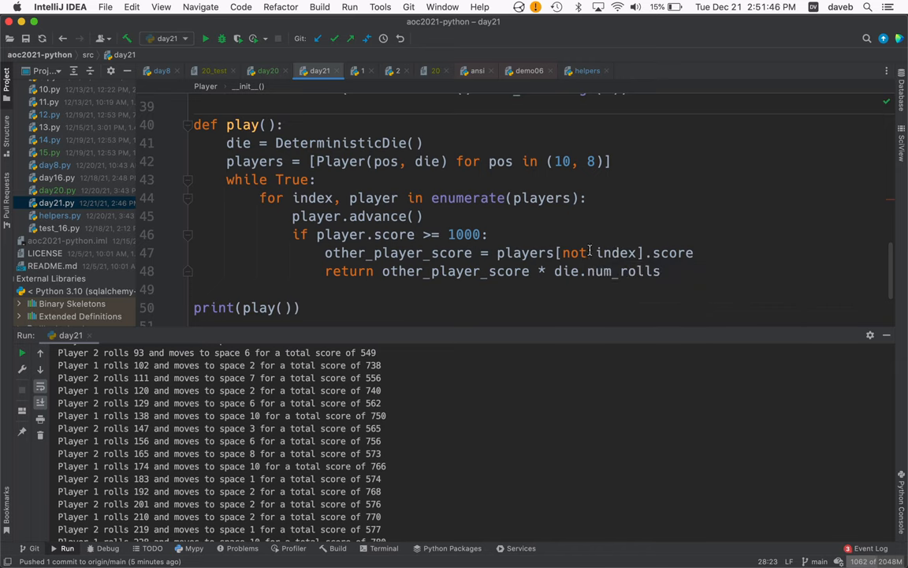
pyautogui.moveTo(592, 252)
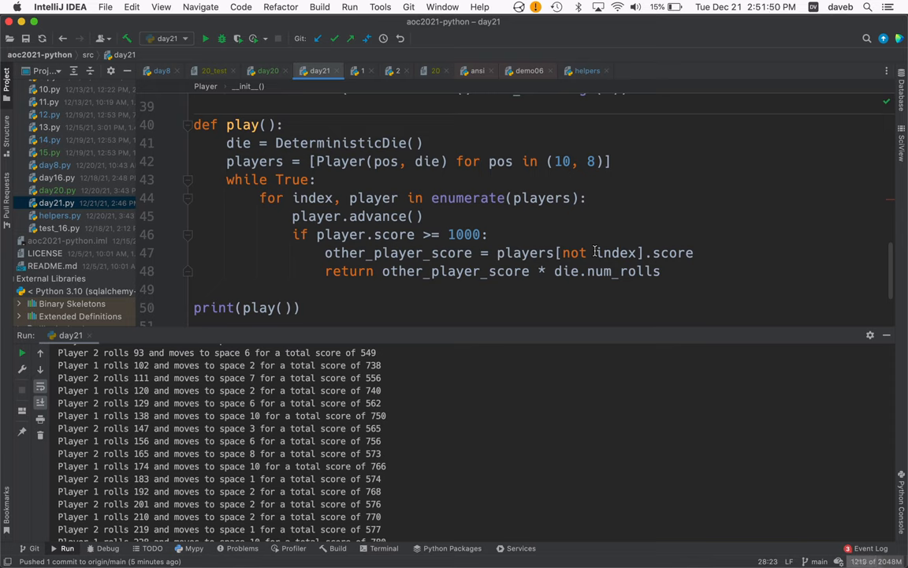
pyautogui.moveTo(679, 252)
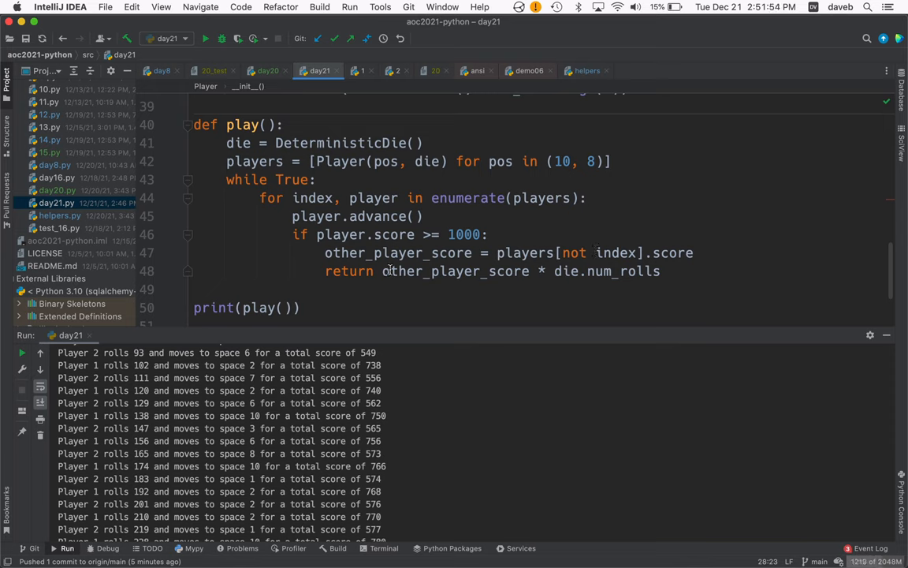
pyautogui.moveTo(591, 271)
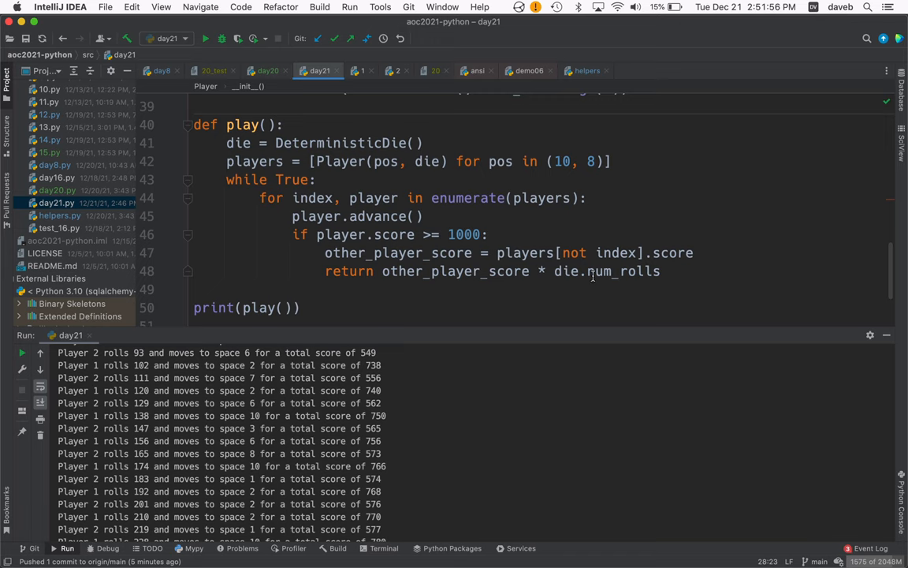
pyautogui.scroll(-3)
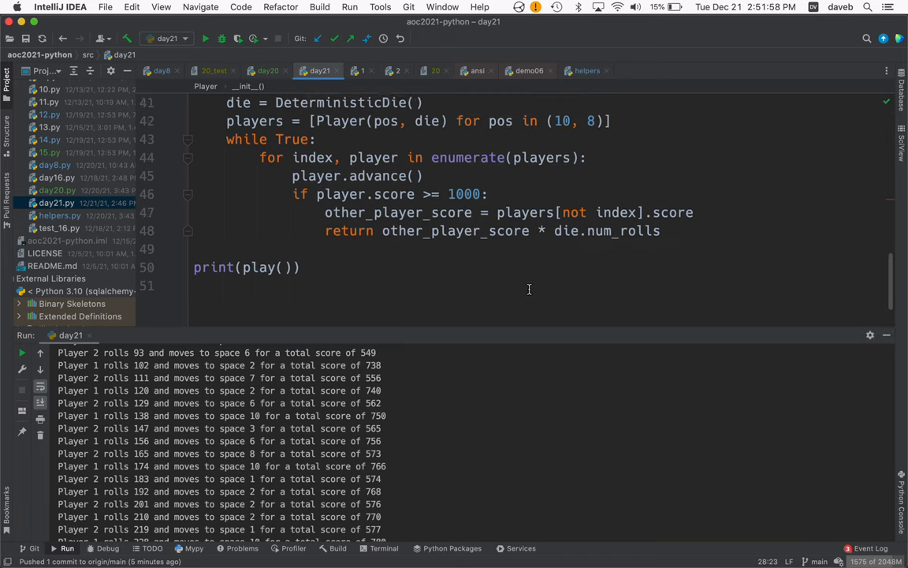